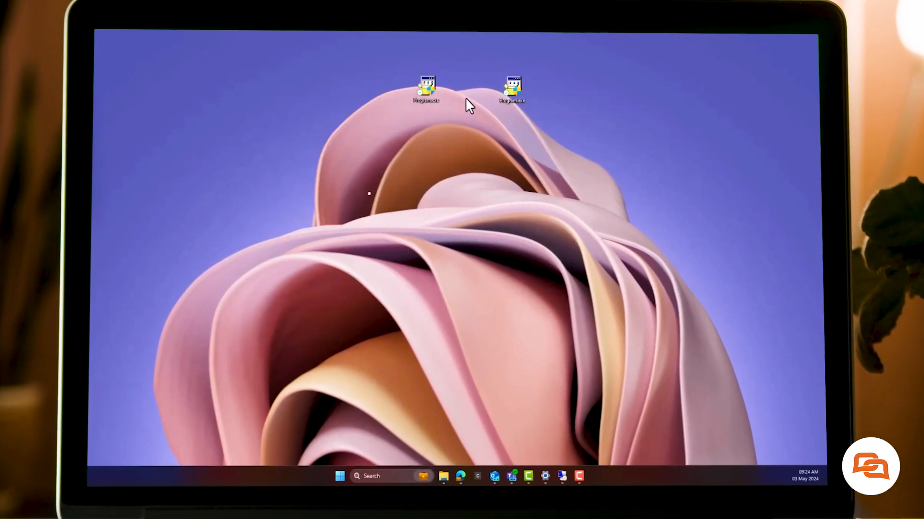
# Launch a Program.exe copy from the desktop and scroll through its console code output
pyautogui.doubleClick(425, 85)
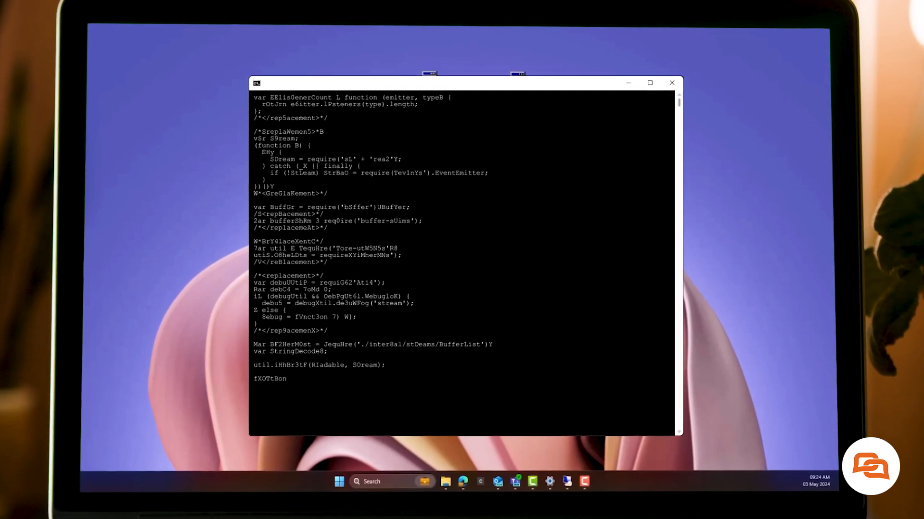
pyautogui.scroll(-3)
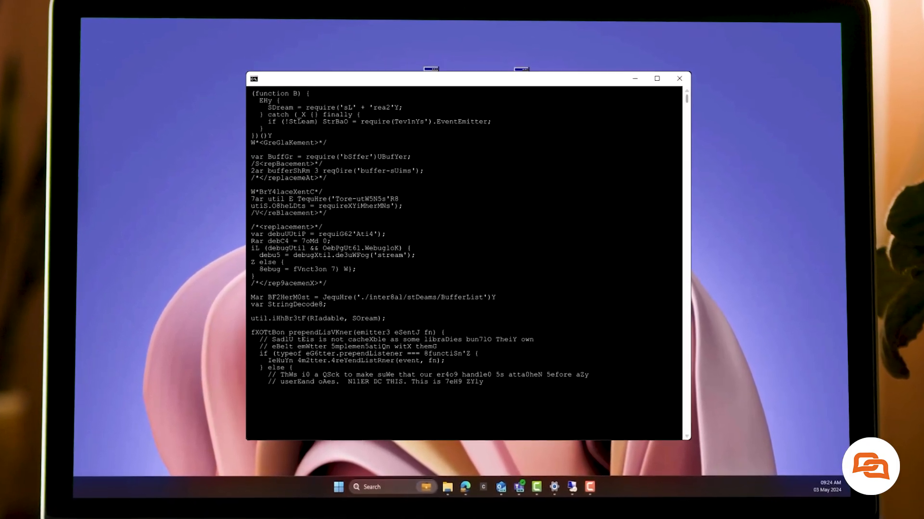
pyautogui.scroll(-3)
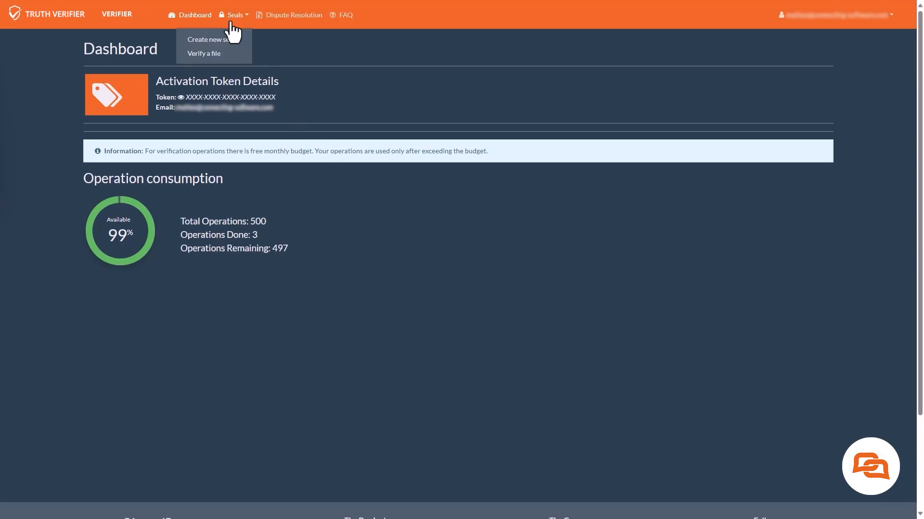
# Verify Program.exe to get 'The seal is valid' from Contoso Inc., then start selecting another file
pyautogui.click(204, 54)
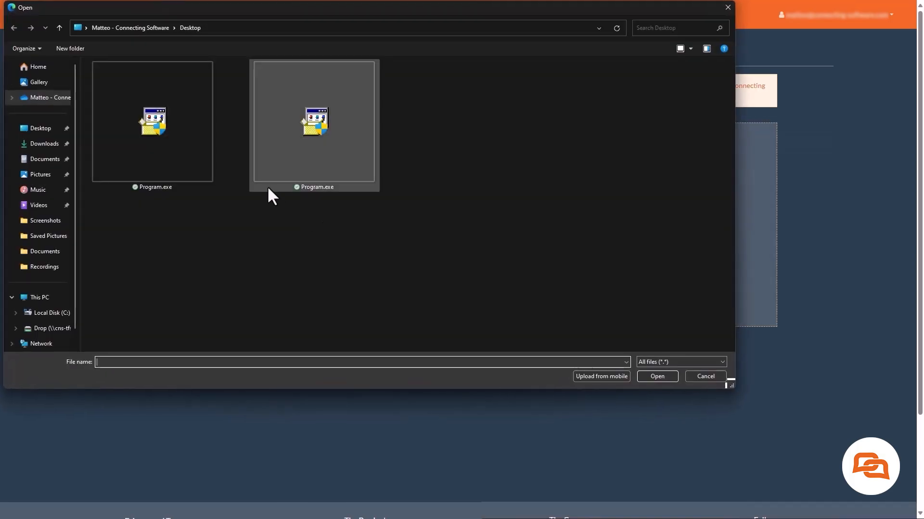
pyautogui.click(657, 376)
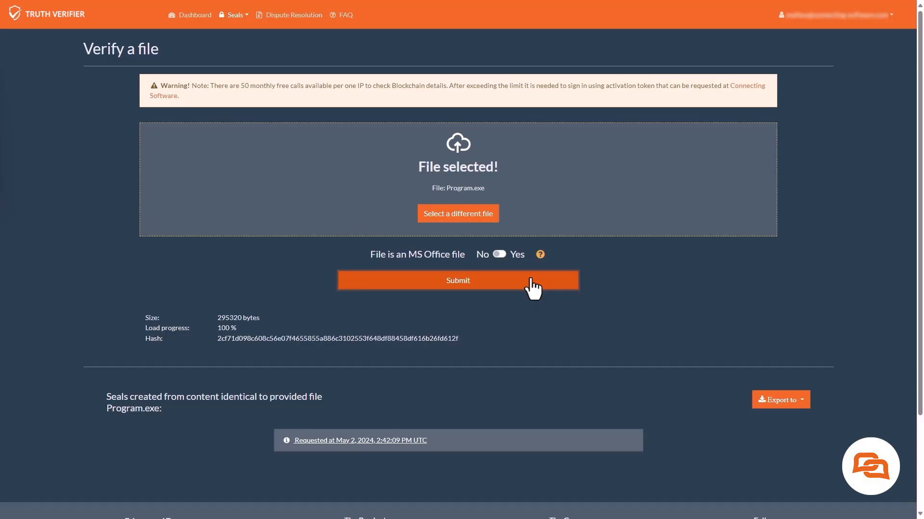
pyautogui.click(360, 440)
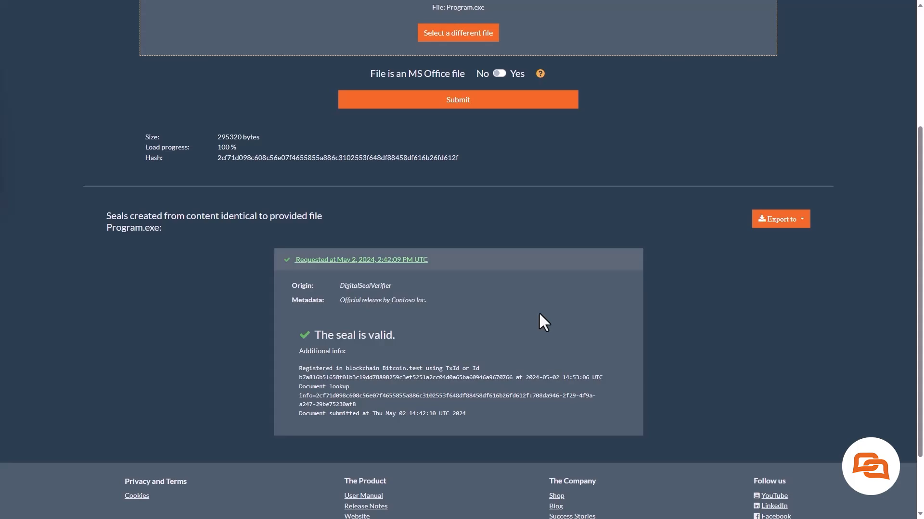
pyautogui.click(457, 32)
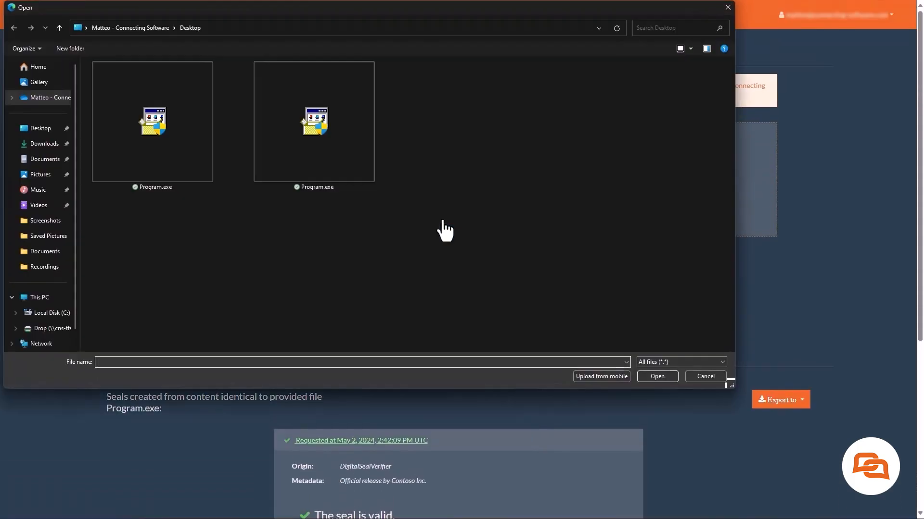